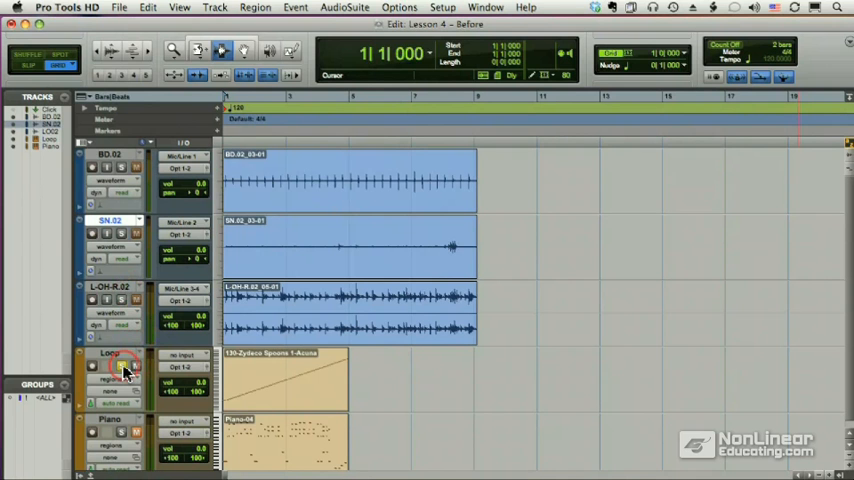
Play back the session, then switch to Slip mode and zoom in on the drum tracks.
{"action": "key", "text": "space"}
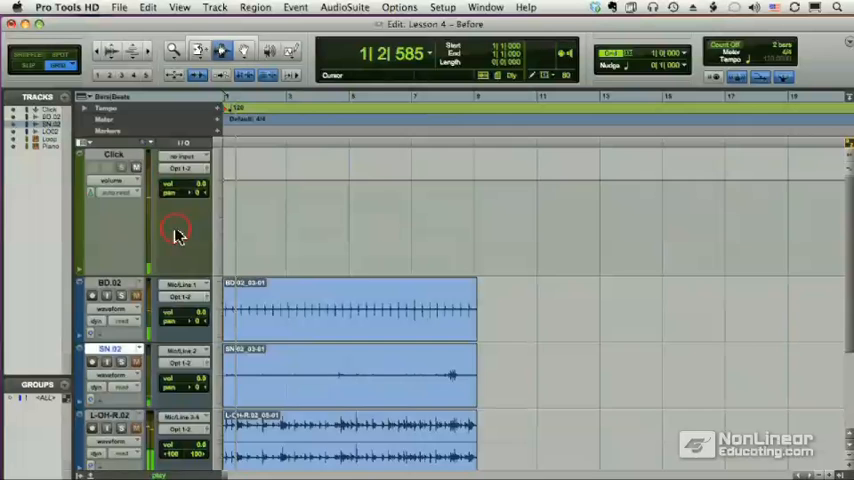
{"action": "scroll", "scroll_direction": "down", "scroll_amount": 3}
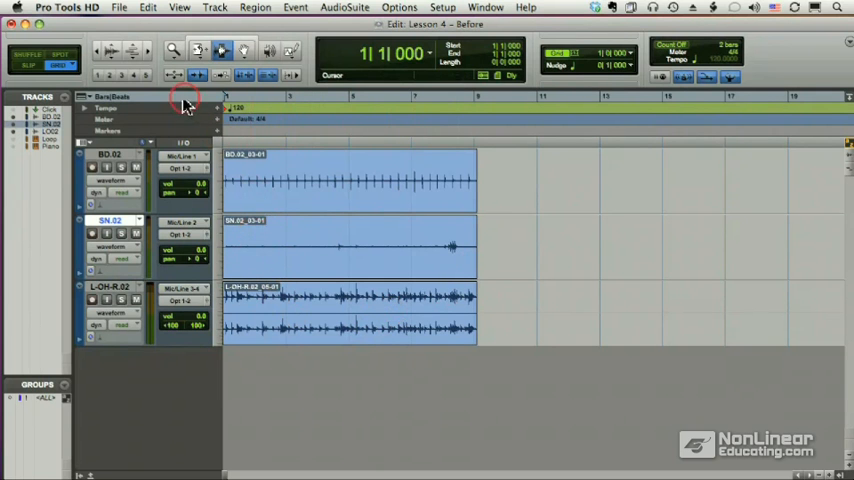
{"action": "mouse_move", "coordinate": [160, 112]}
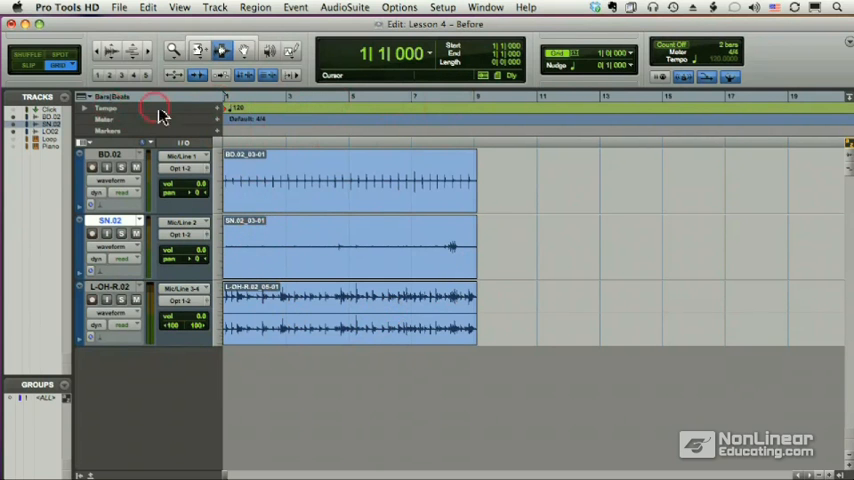
{"action": "left_click", "coordinate": [301, 119]}
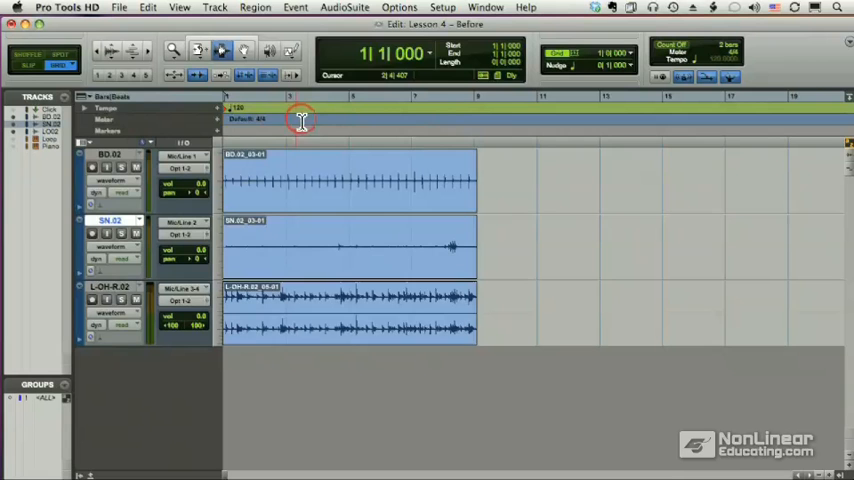
{"action": "left_click", "coordinate": [95, 98]}
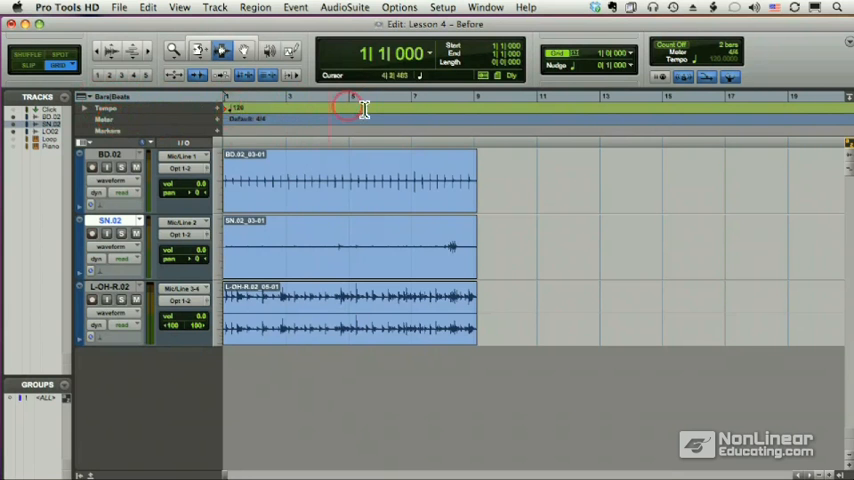
{"action": "mouse_move", "coordinate": [320, 108]}
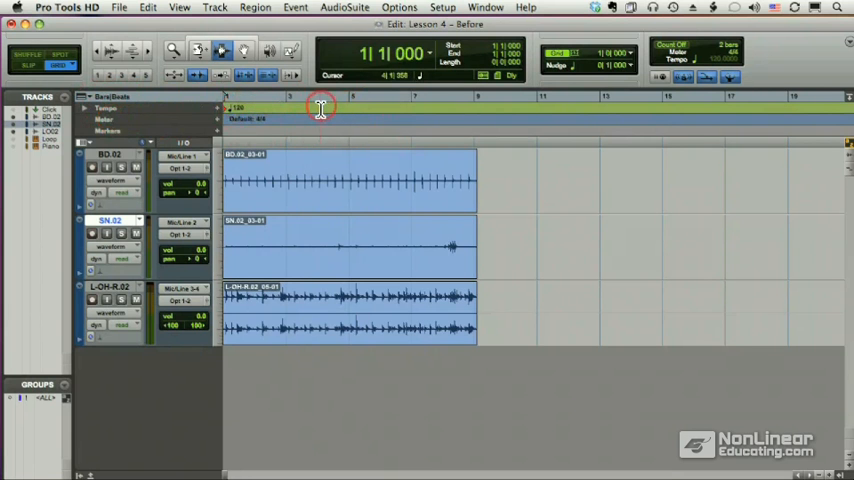
{"action": "mouse_move", "coordinate": [414, 112]}
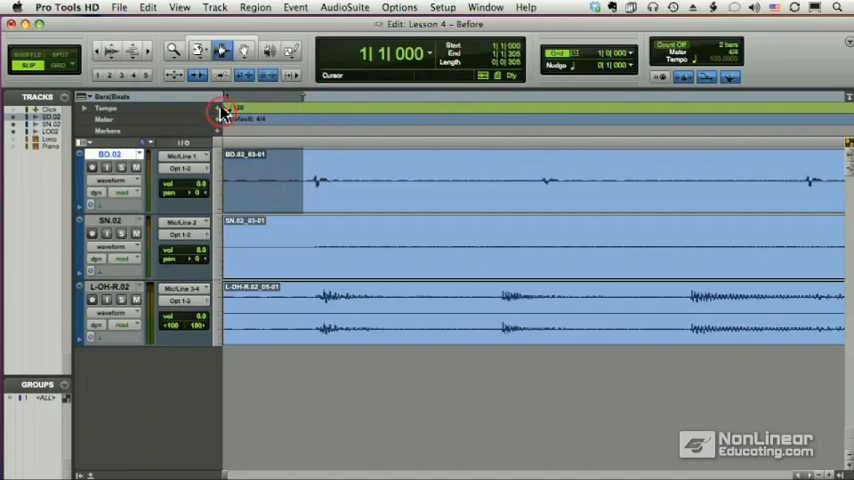
Select the BD.02, SN.02 and L-OH-R.02 tracks and group them as 'Drums'.
{"action": "left_click", "coordinate": [305, 178]}
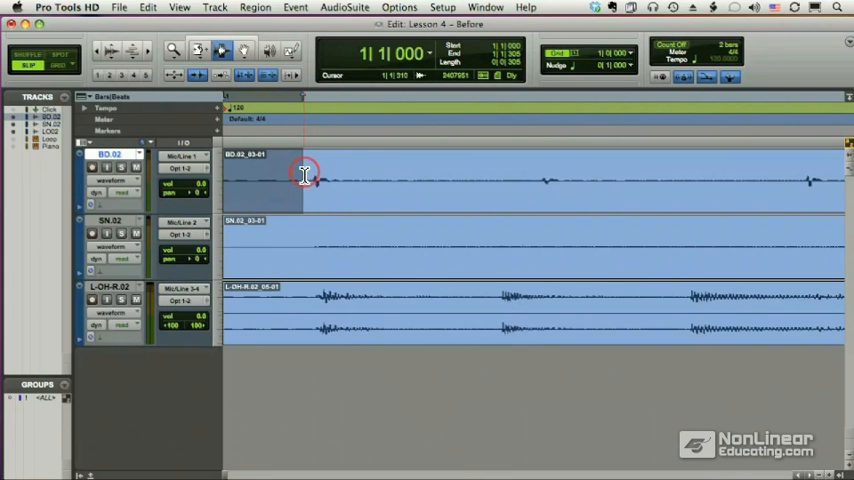
{"action": "left_click", "coordinate": [112, 156]}
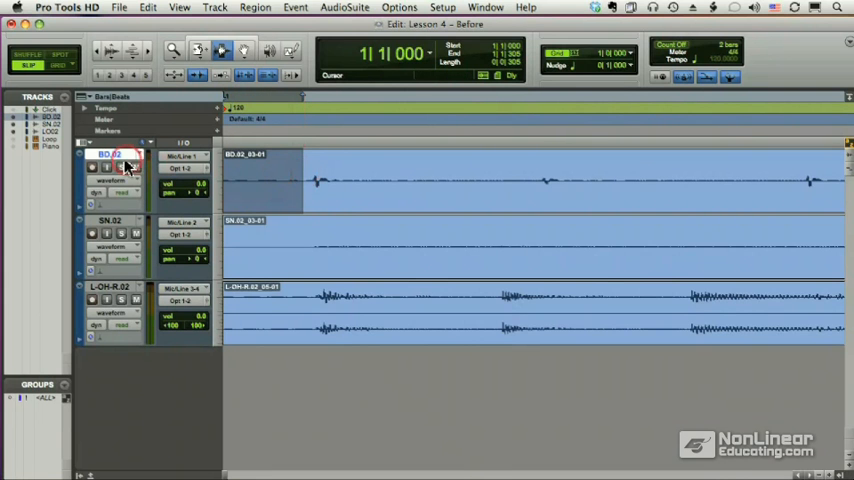
{"action": "left_click", "coordinate": [113, 220]}
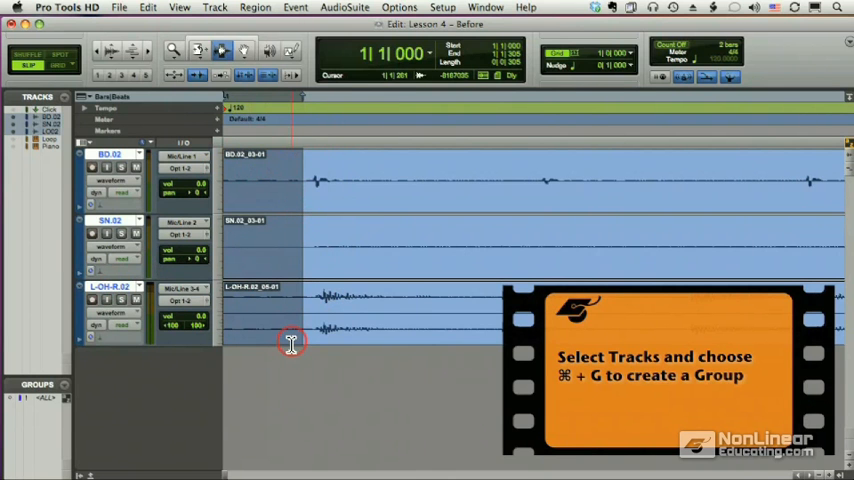
{"action": "key", "text": "cmd+g"}
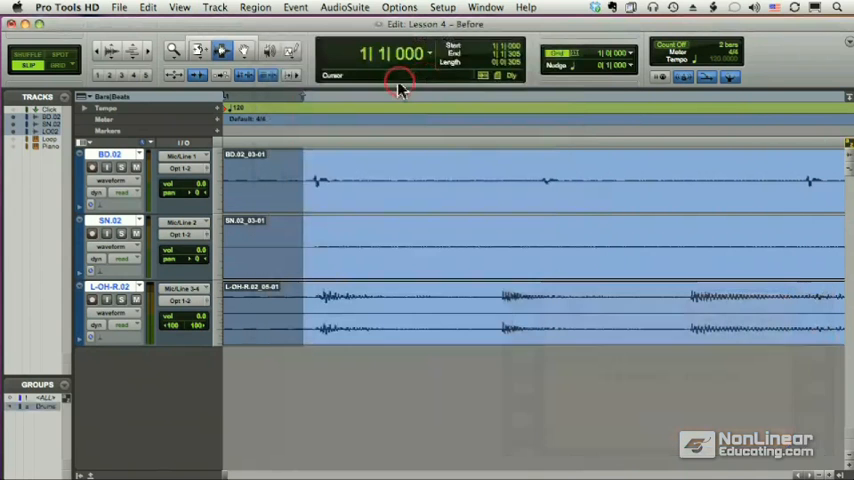
Show bars 1–3 and select the BD.02 region with the Grabber tool.
{"action": "left_click", "coordinate": [300, 170]}
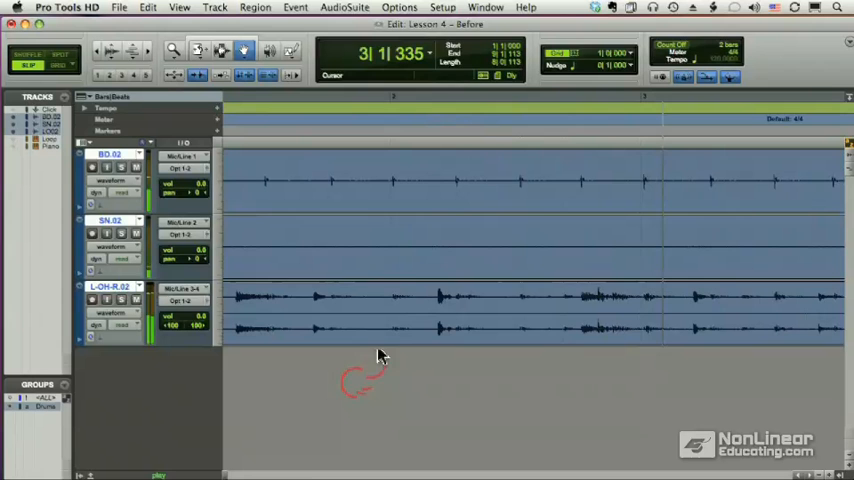
{"action": "left_click", "coordinate": [649, 99]}
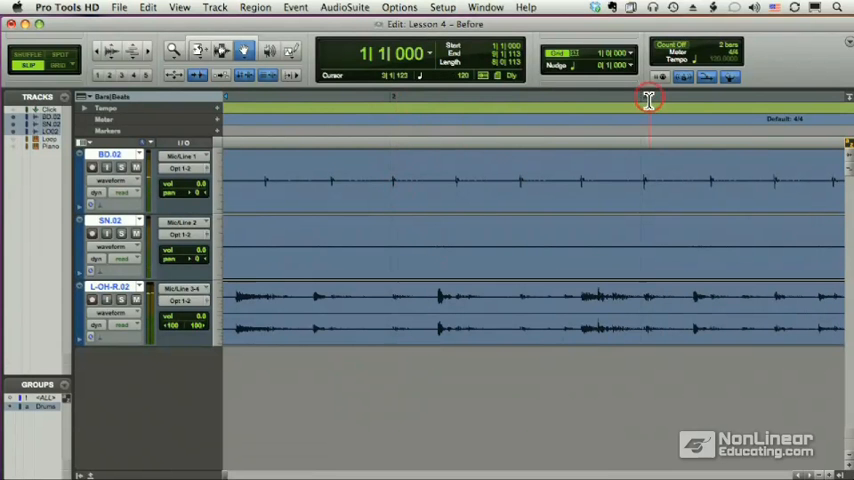
{"action": "left_click", "coordinate": [400, 181]}
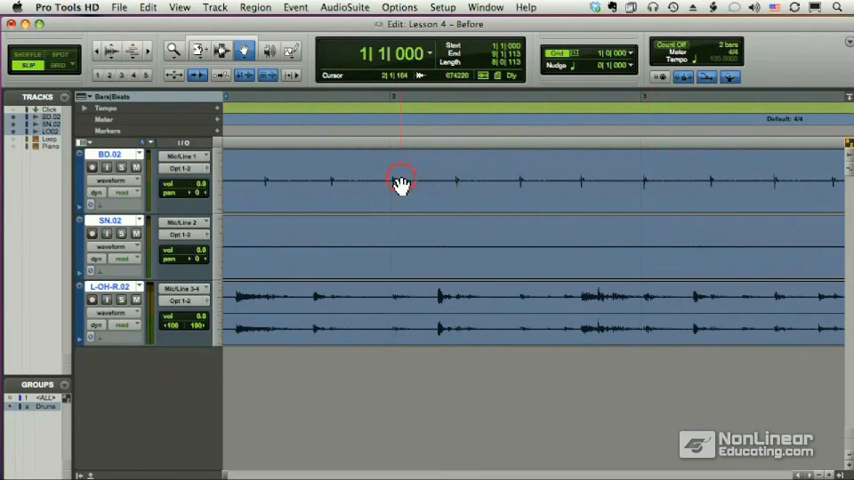